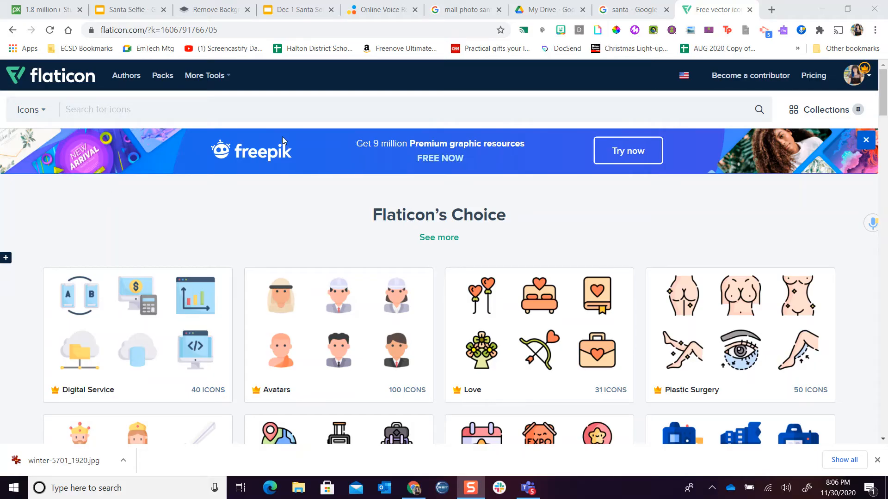
{"action": "mouse_move", "coordinate": [392, 87]}
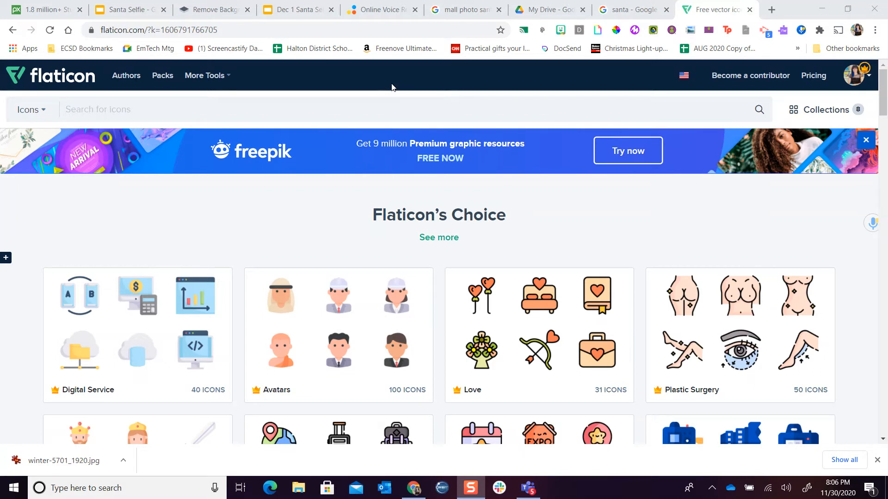
Step: Type "chr" into the Flaticon icon search bar to show Christmas suggestions
{"action": "left_click", "coordinate": [186, 109]}
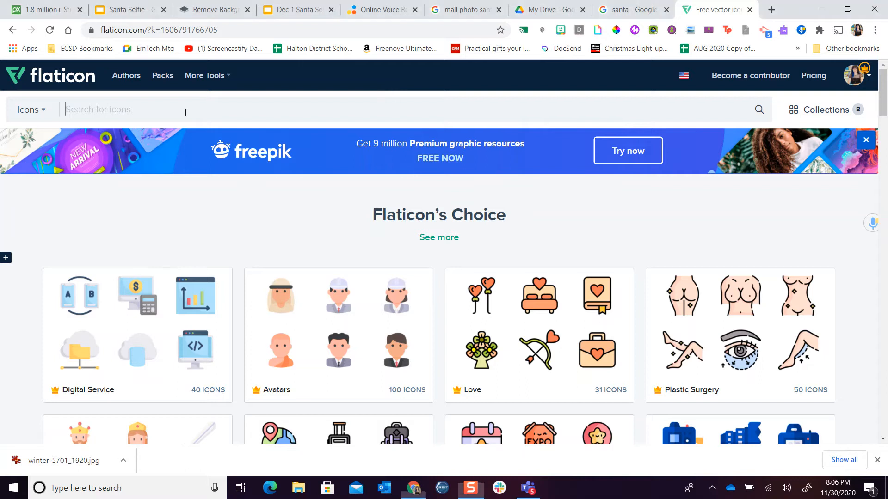
{"action": "type", "text": "chris"}
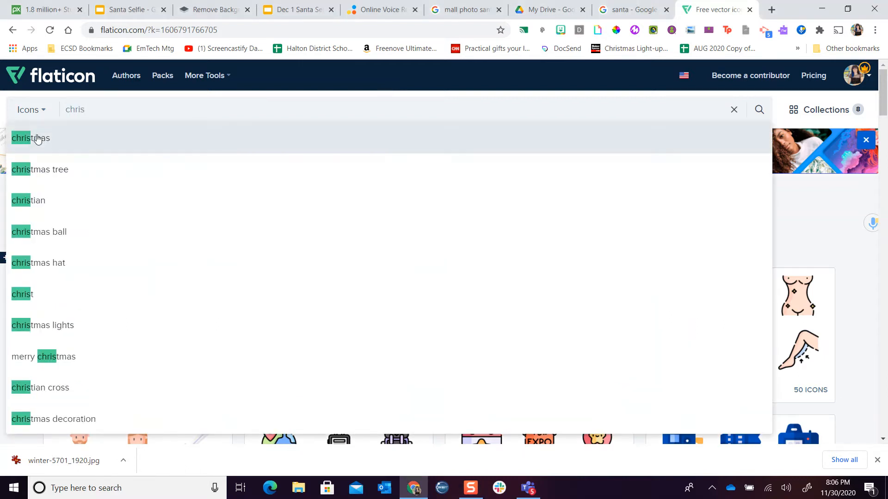
Step: Run the "christmas" suggestion and scroll down the results to the candy cane icon
{"action": "left_click", "coordinate": [30, 138]}
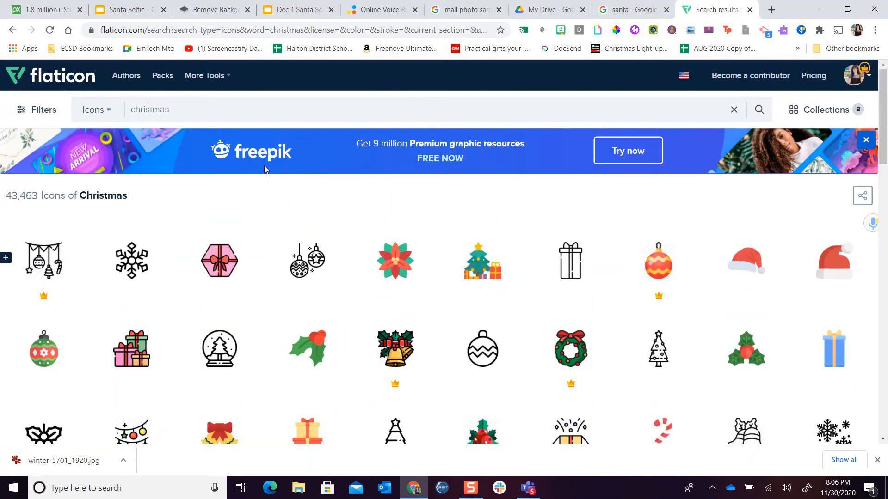
{"action": "mouse_move", "coordinate": [320, 185]}
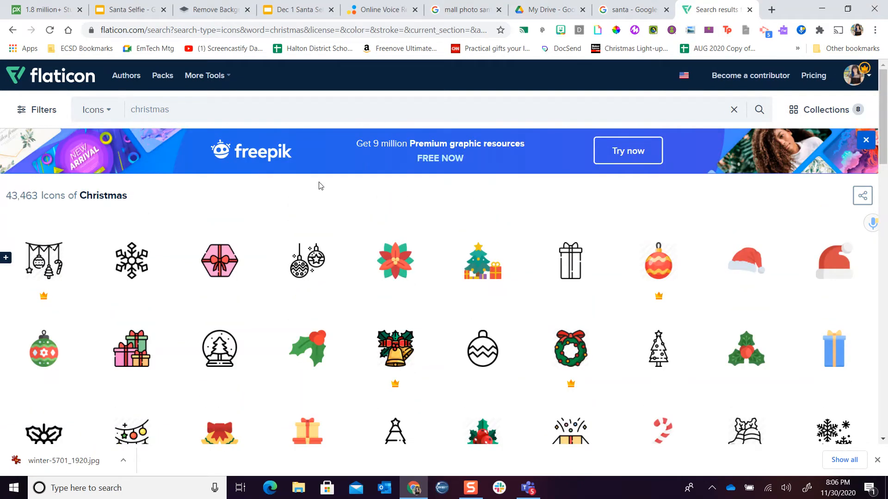
{"action": "scroll", "scroll_direction": "down", "scroll_amount": 3}
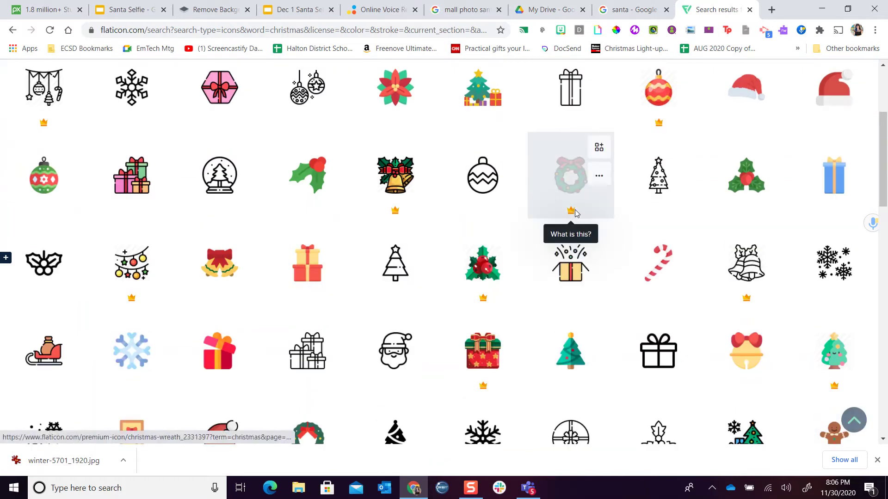
{"action": "mouse_move", "coordinate": [564, 220]}
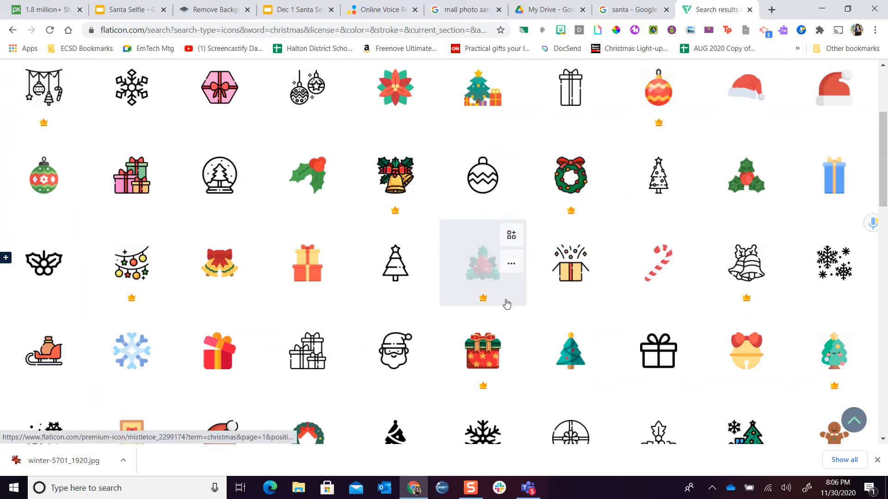
{"action": "scroll", "scroll_direction": "down", "scroll_amount": 3}
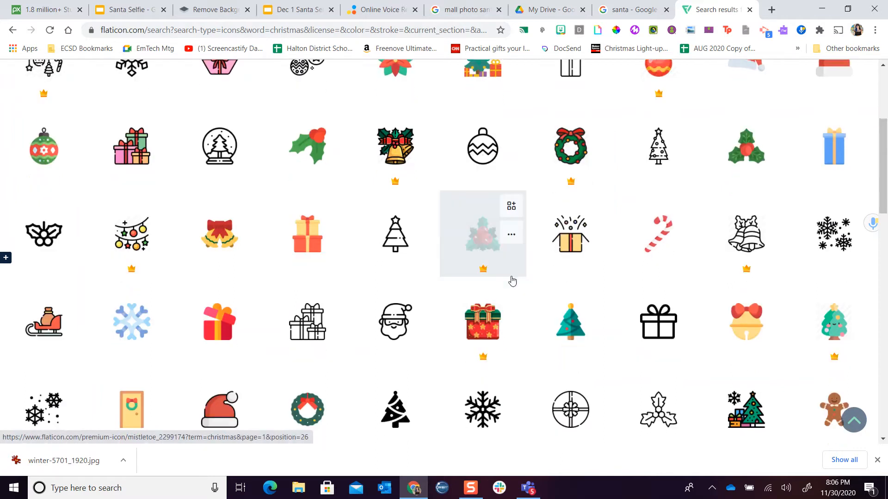
{"action": "scroll", "scroll_direction": "down", "scroll_amount": 3}
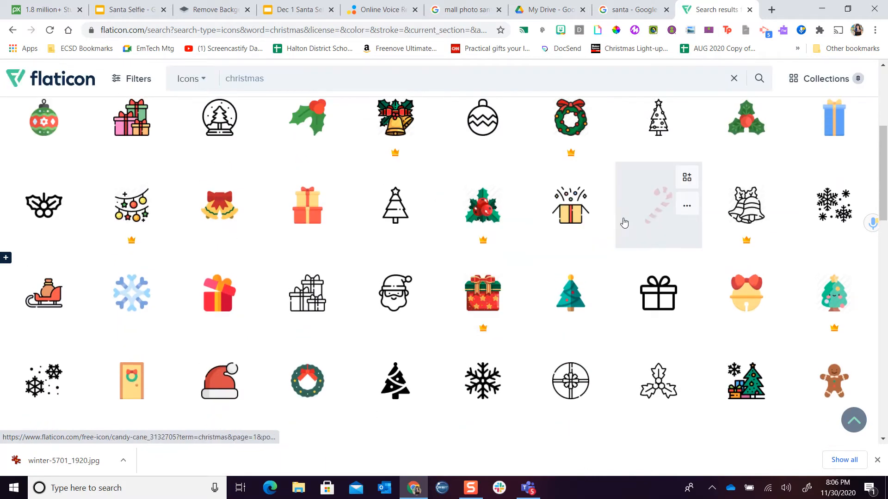
Step: Download the candy cane icon as candy-cane PNG and switch back to the Santa Selfie tab
{"action": "left_click", "coordinate": [658, 205]}
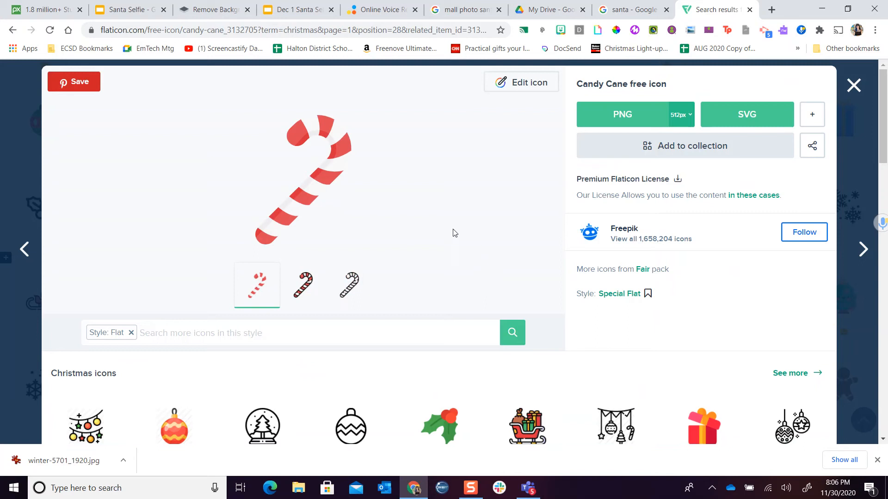
{"action": "right_click", "coordinate": [331, 187]}
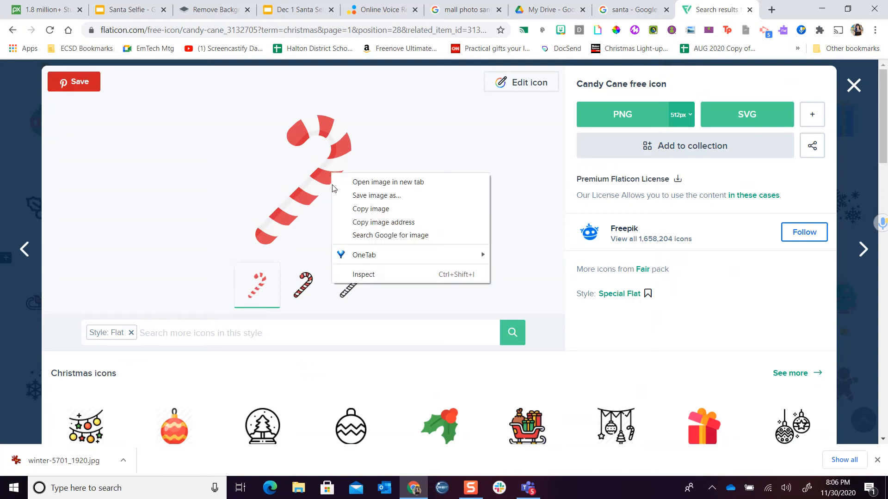
{"action": "left_click", "coordinate": [334, 227]}
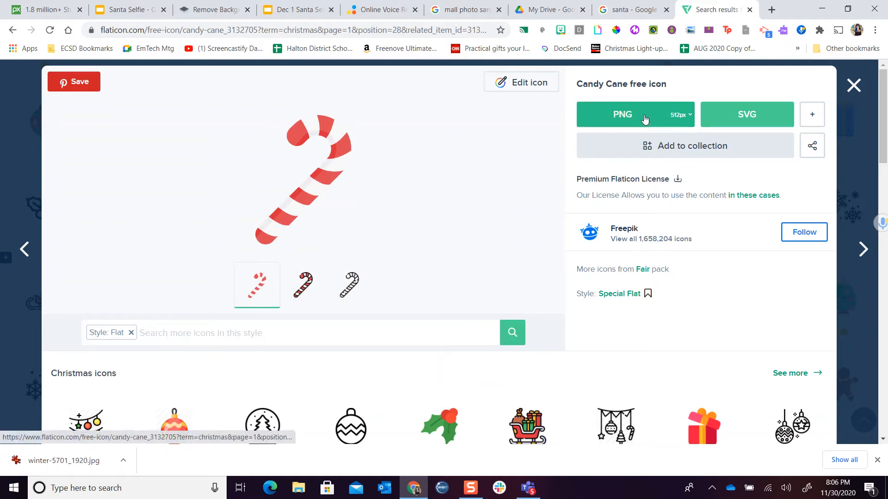
{"action": "left_click", "coordinate": [643, 115]}
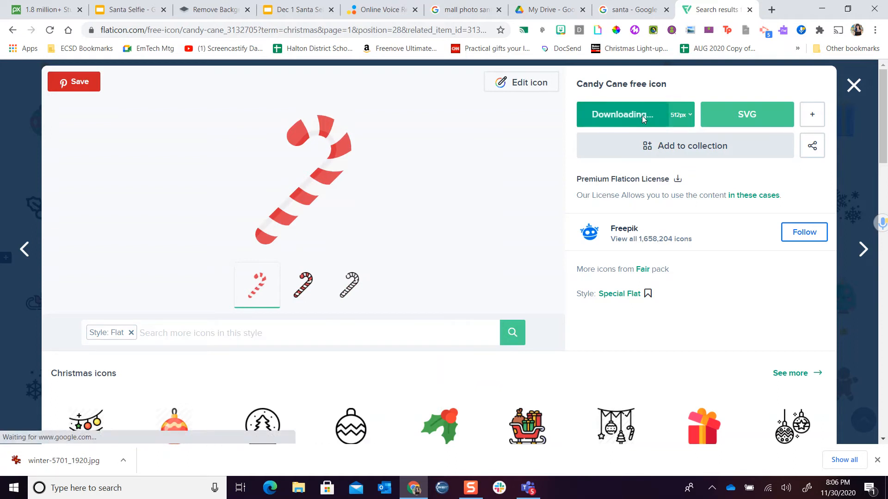
{"action": "left_click", "coordinate": [622, 114]}
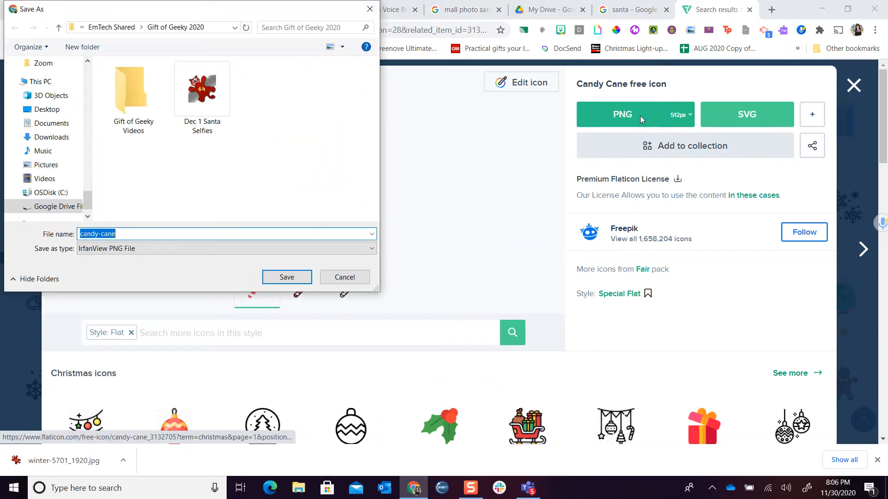
{"action": "left_click", "coordinate": [344, 278]}
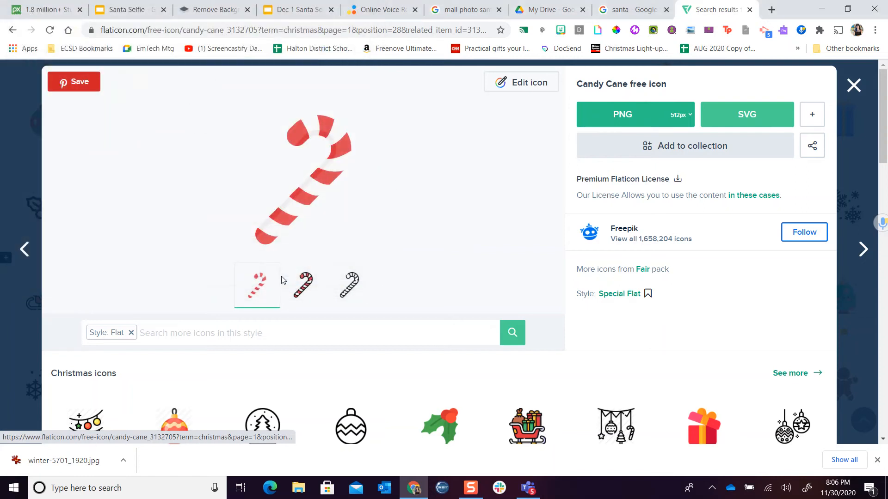
{"action": "left_click", "coordinate": [623, 115]}
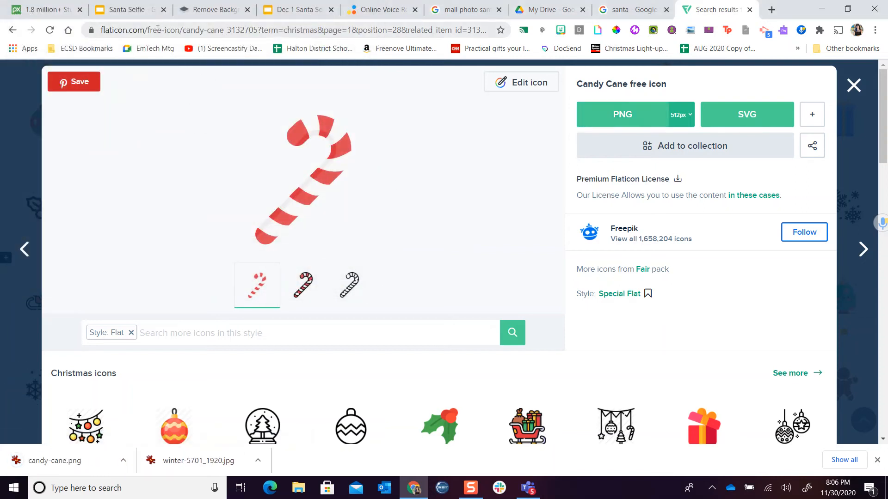
{"action": "left_click", "coordinate": [125, 10]}
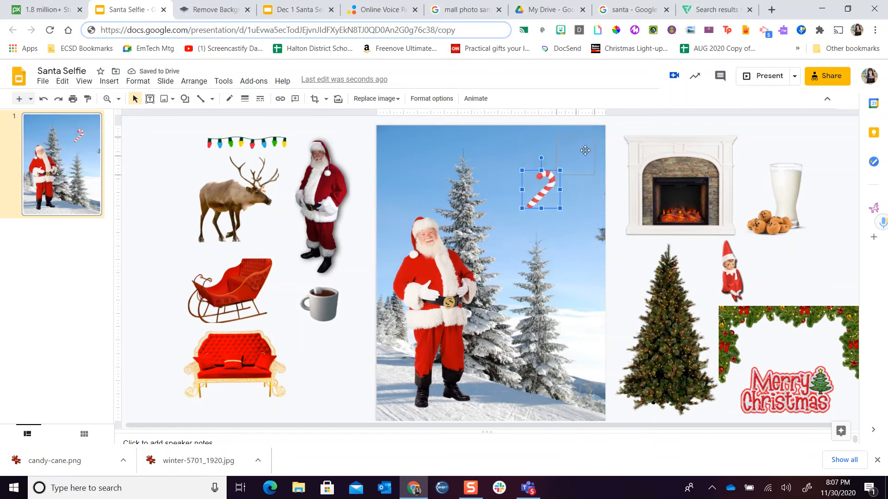
Step: Drag the candy cane image to the slide's top-right corner
{"action": "left_click_drag", "start_coordinate": [540, 187], "coordinate": [587, 147]}
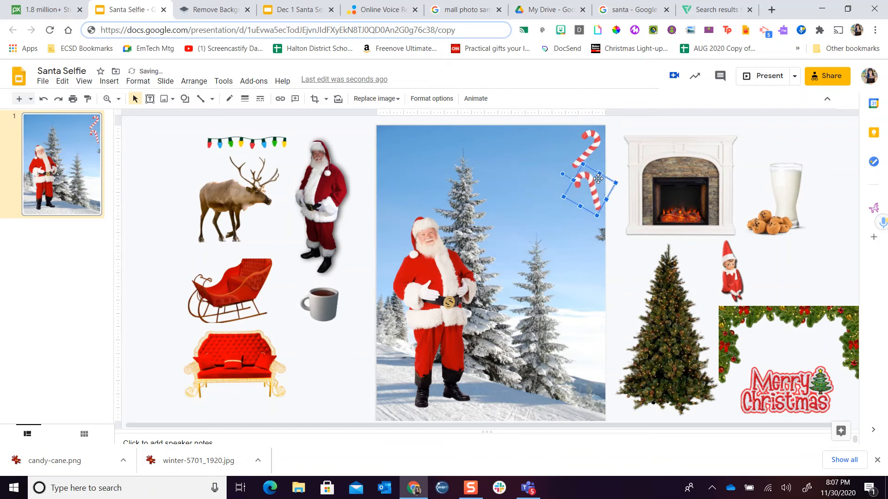
Step: Flip the tilted candy cane copy horizontally from its right-click Rotate menu
{"action": "right_click", "coordinate": [597, 180]}
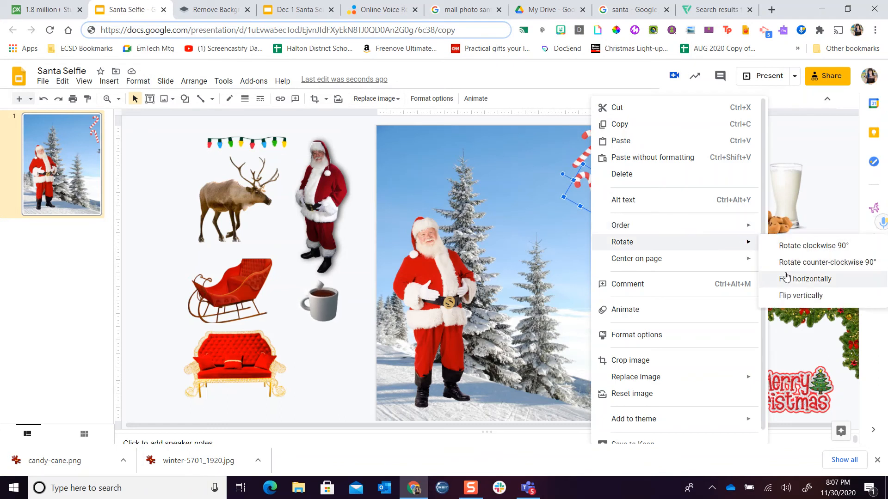
{"action": "left_click", "coordinate": [805, 279]}
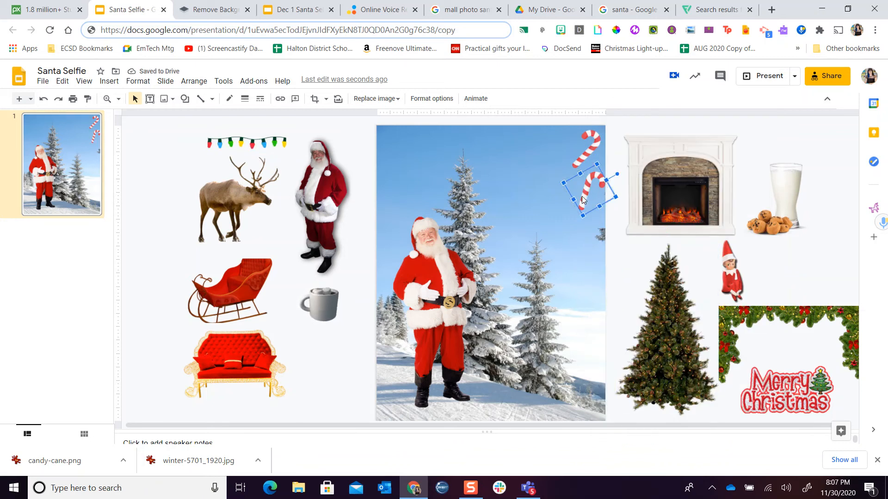
Step: Ctrl-drag upright and tilted candy cane copies downward to form a four-cane right-edge column
{"action": "left_click_drag", "start_coordinate": [588, 189], "coordinate": [586, 149]}
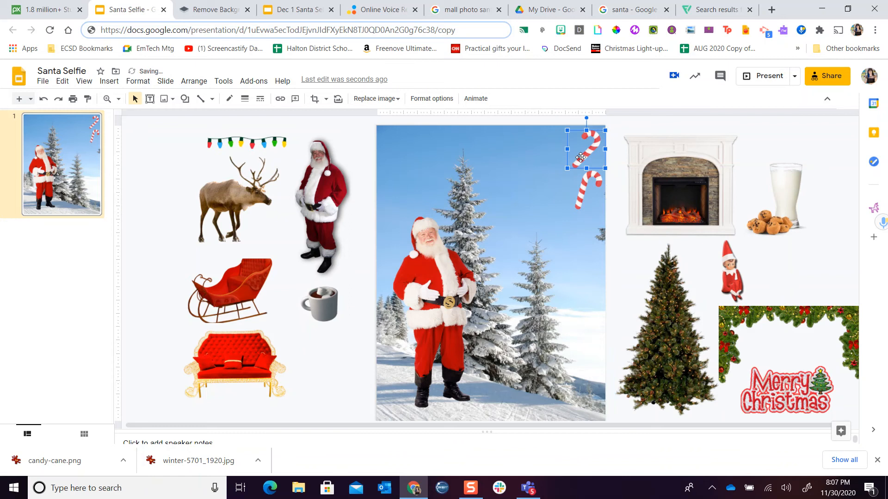
{"action": "left_click_drag", "start_coordinate": [581, 157], "coordinate": [577, 160]}
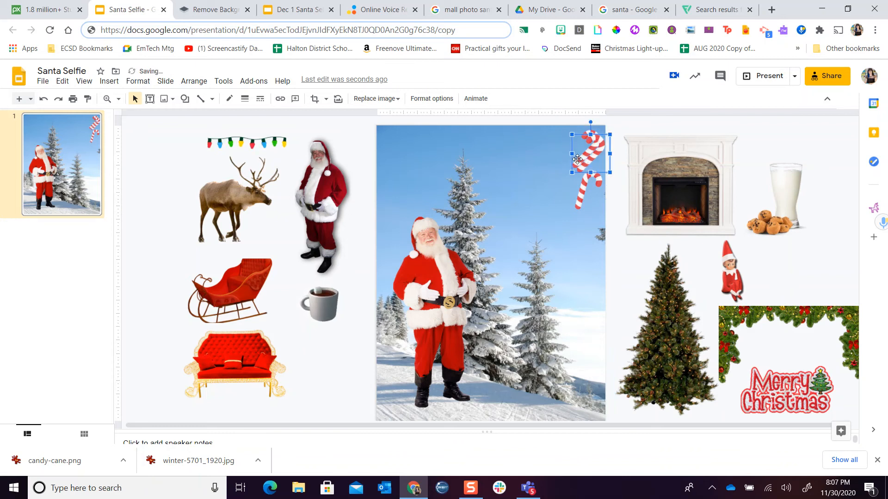
{"action": "left_click_drag", "start_coordinate": [579, 159], "coordinate": [583, 245]}
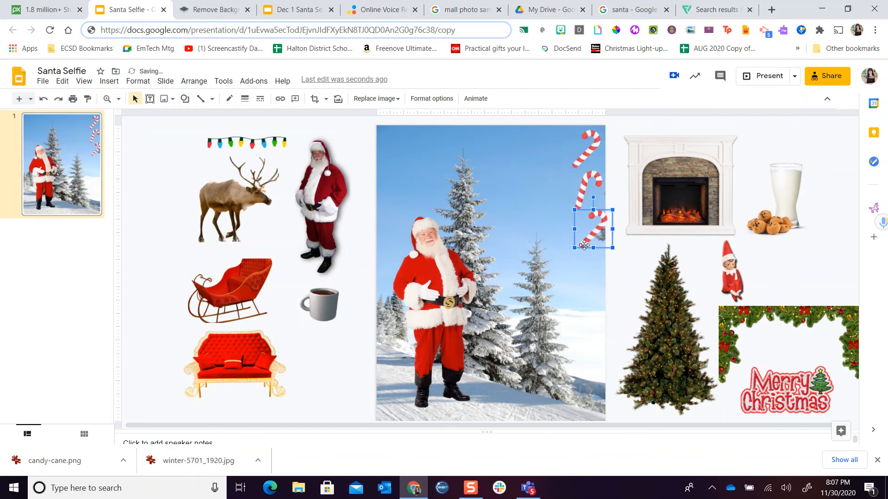
{"action": "left_click_drag", "start_coordinate": [583, 245], "coordinate": [587, 181]}
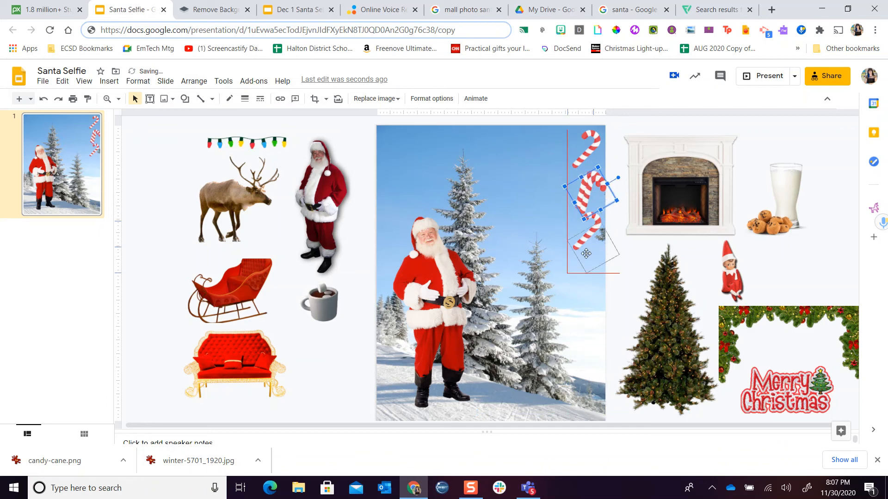
{"action": "left_click_drag", "start_coordinate": [587, 201], "coordinate": [587, 270]}
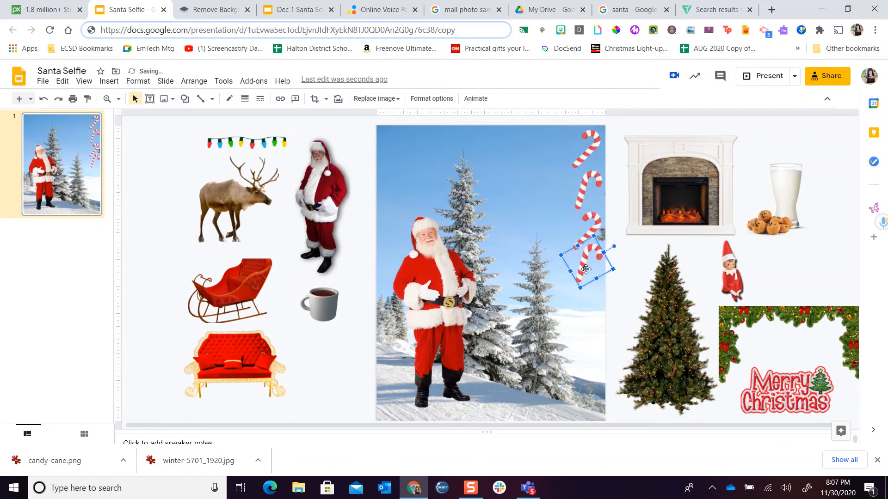
{"action": "left_click_drag", "start_coordinate": [586, 269], "coordinate": [589, 272]}
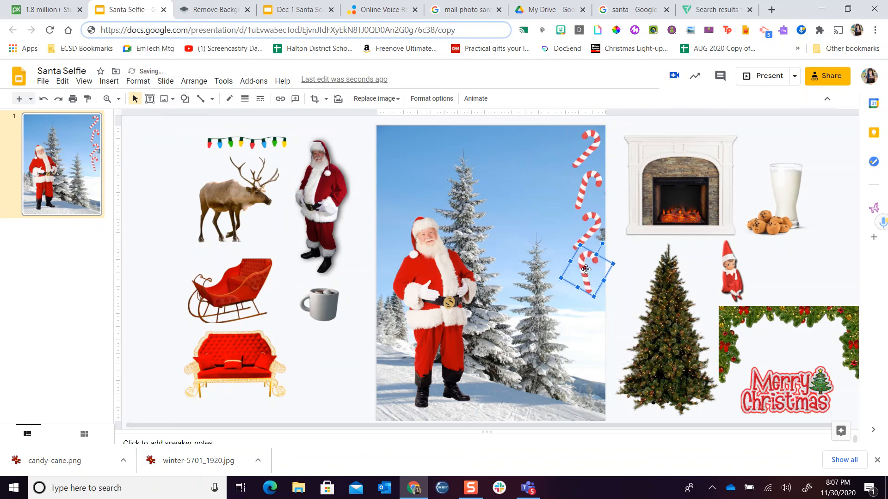